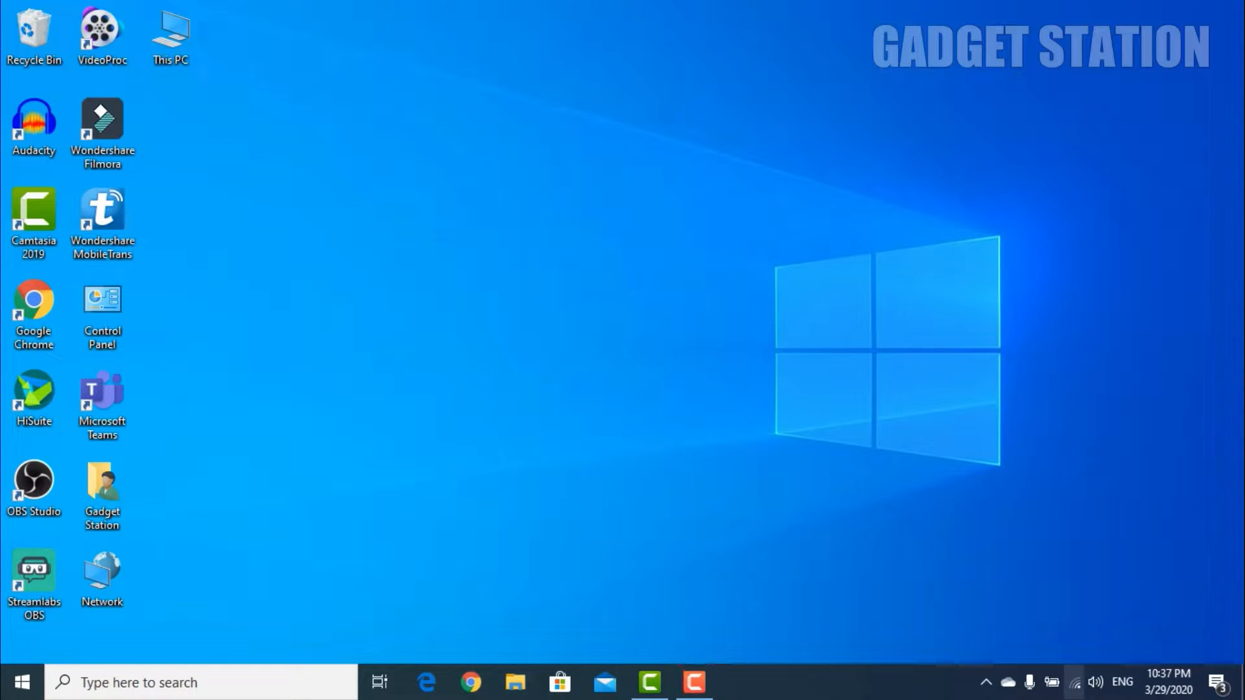
- Launch Chrome and load the router admin page at 192.168.1.1
{"action": "left_click", "coordinate": [1073, 681]}
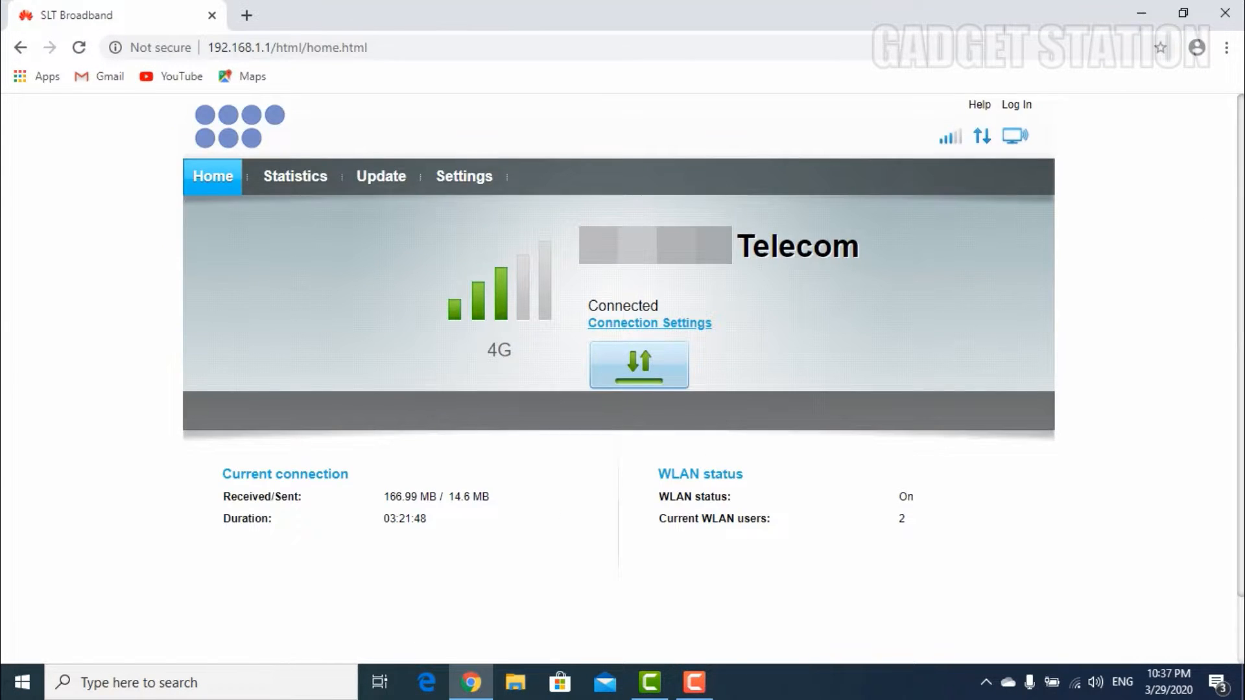
- Log in as admin and head to the router's Settings section
{"action": "left_click", "coordinate": [1014, 104]}
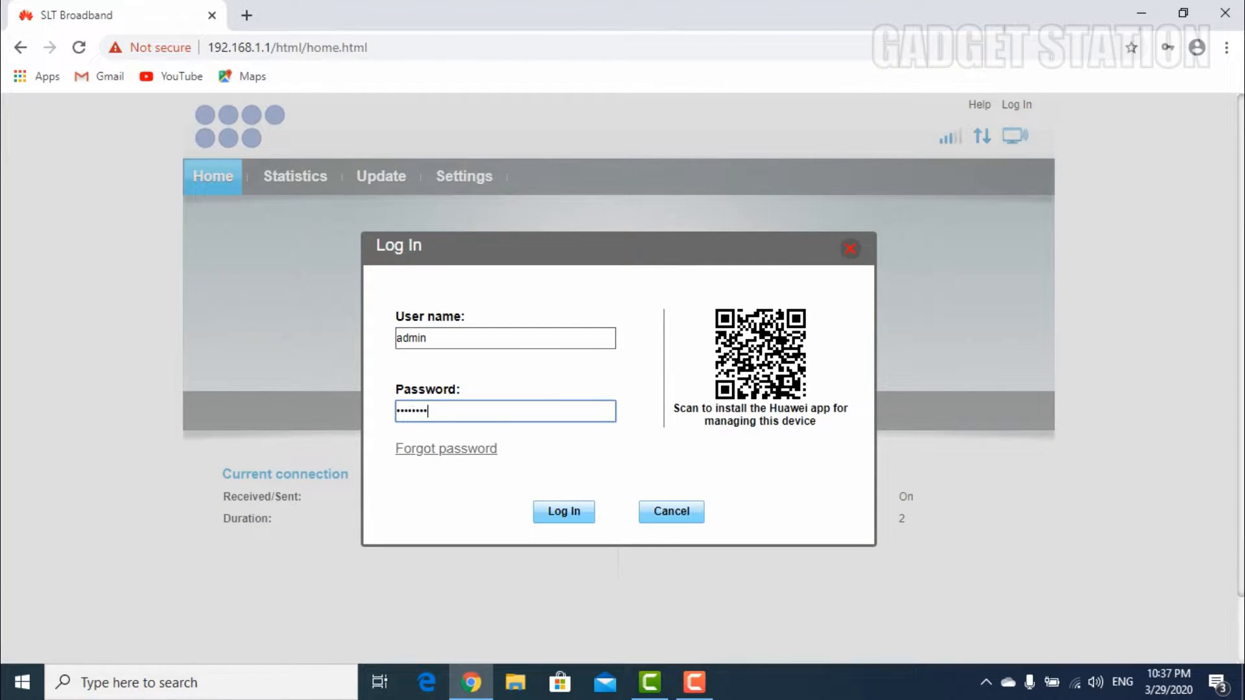
{"action": "left_click", "coordinate": [562, 510]}
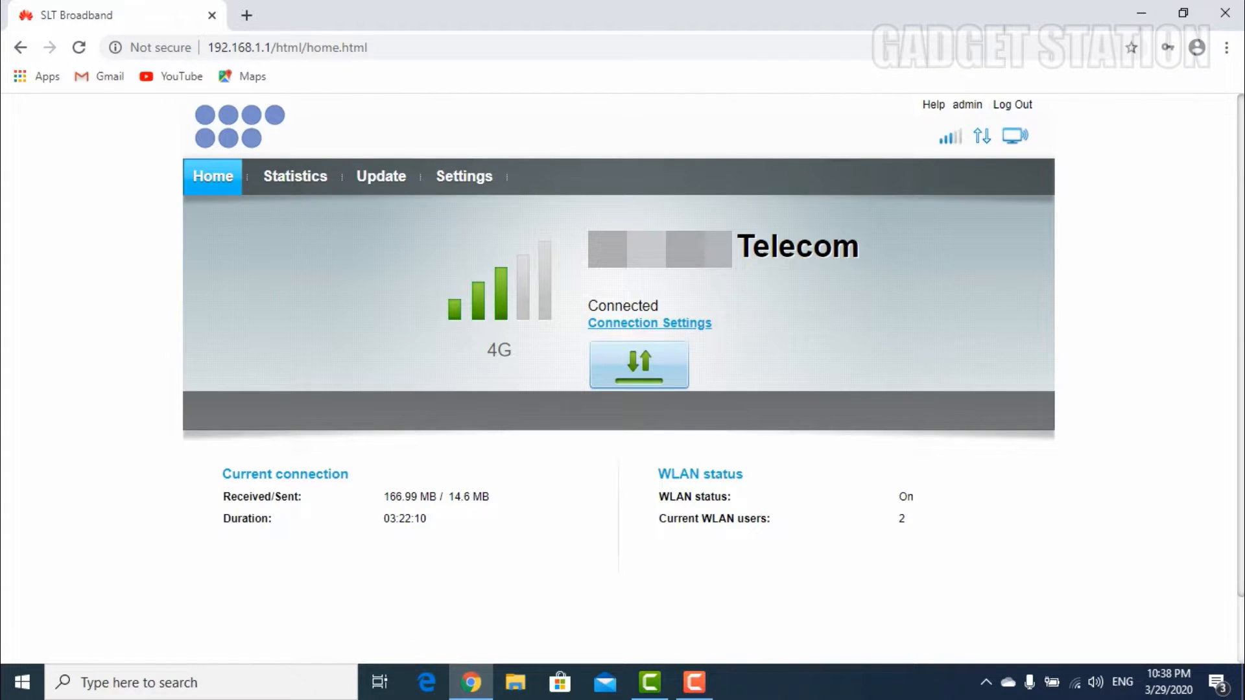
{"action": "left_click", "coordinate": [464, 177]}
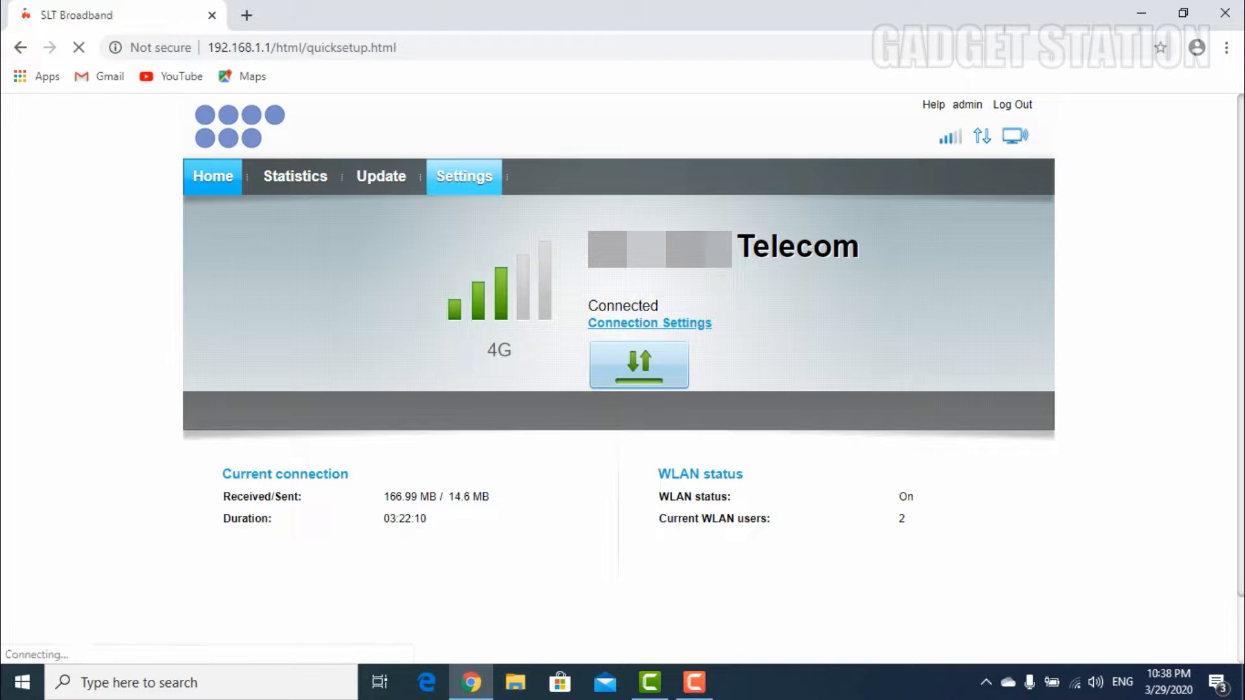
- Navigate to WLAN Basic Settings, where SLT-4G-B515 is on and SLT 2 is off
{"action": "left_click", "coordinate": [464, 176]}
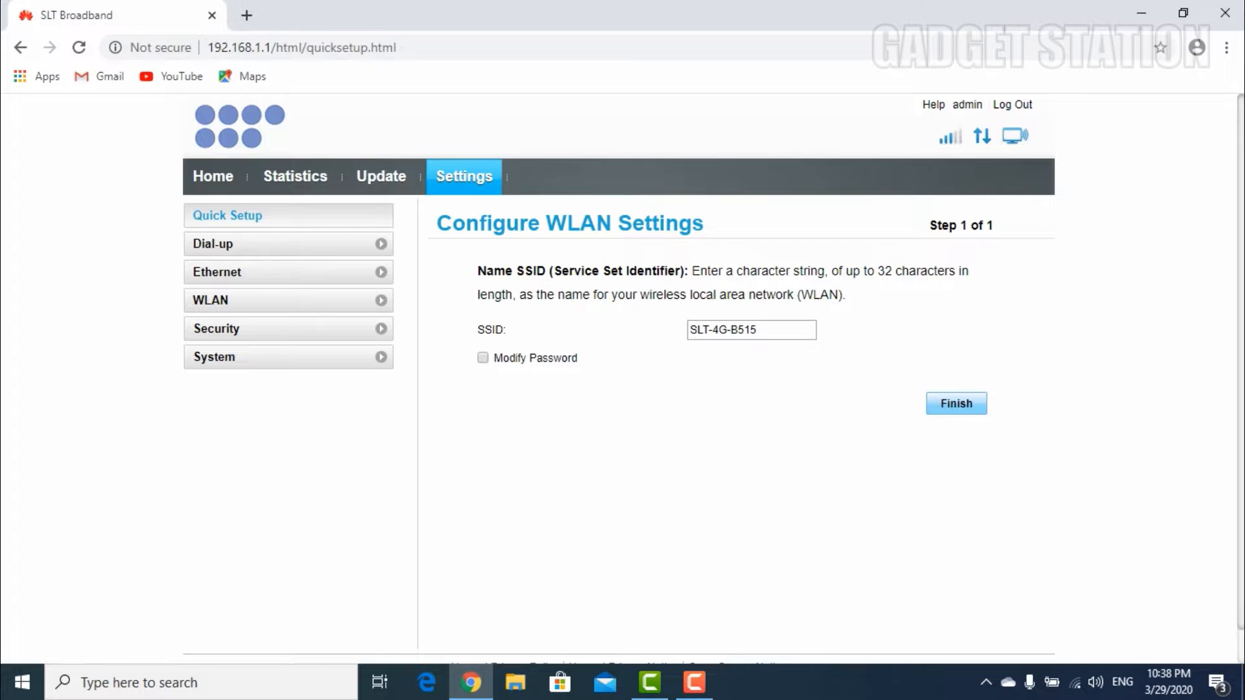
{"action": "left_click", "coordinate": [288, 299]}
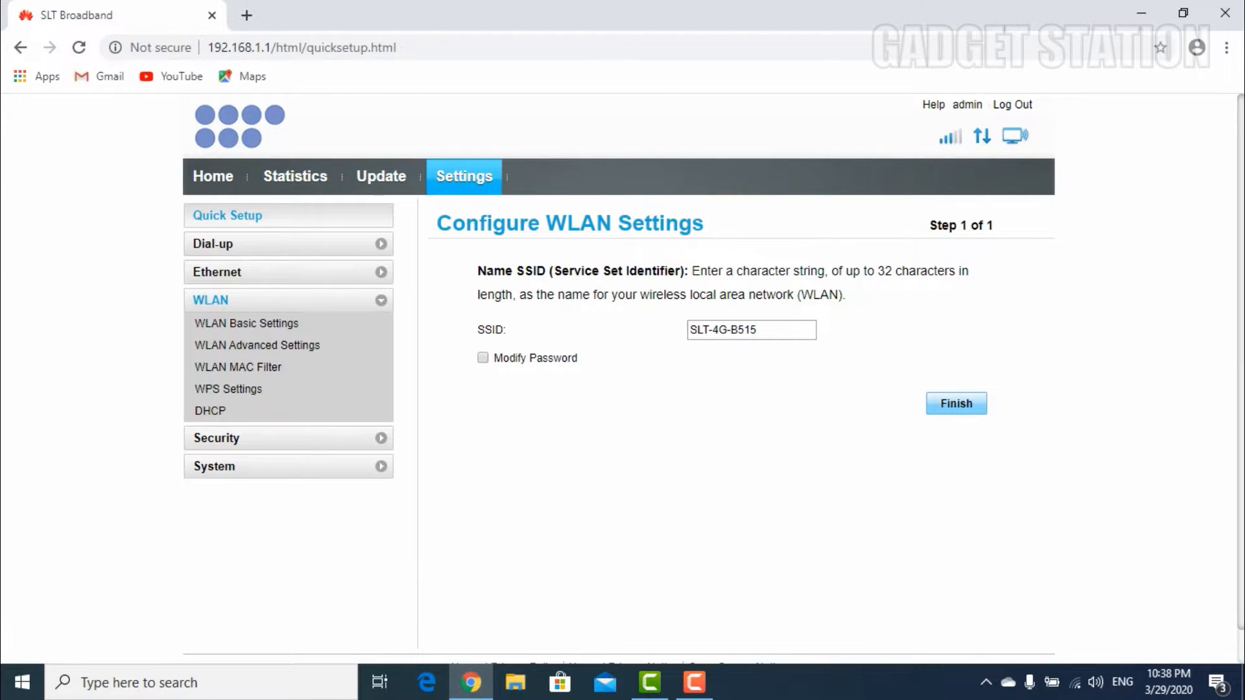
{"action": "mouse_move", "coordinate": [246, 323]}
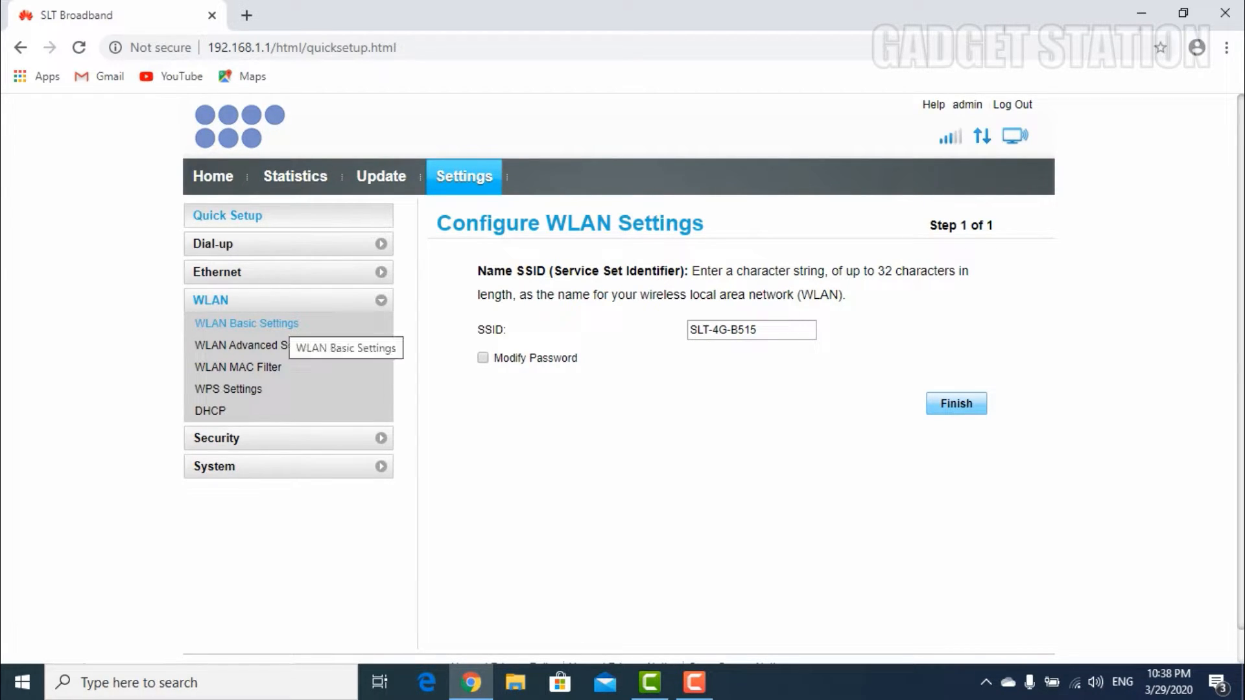
{"action": "left_click", "coordinate": [247, 323]}
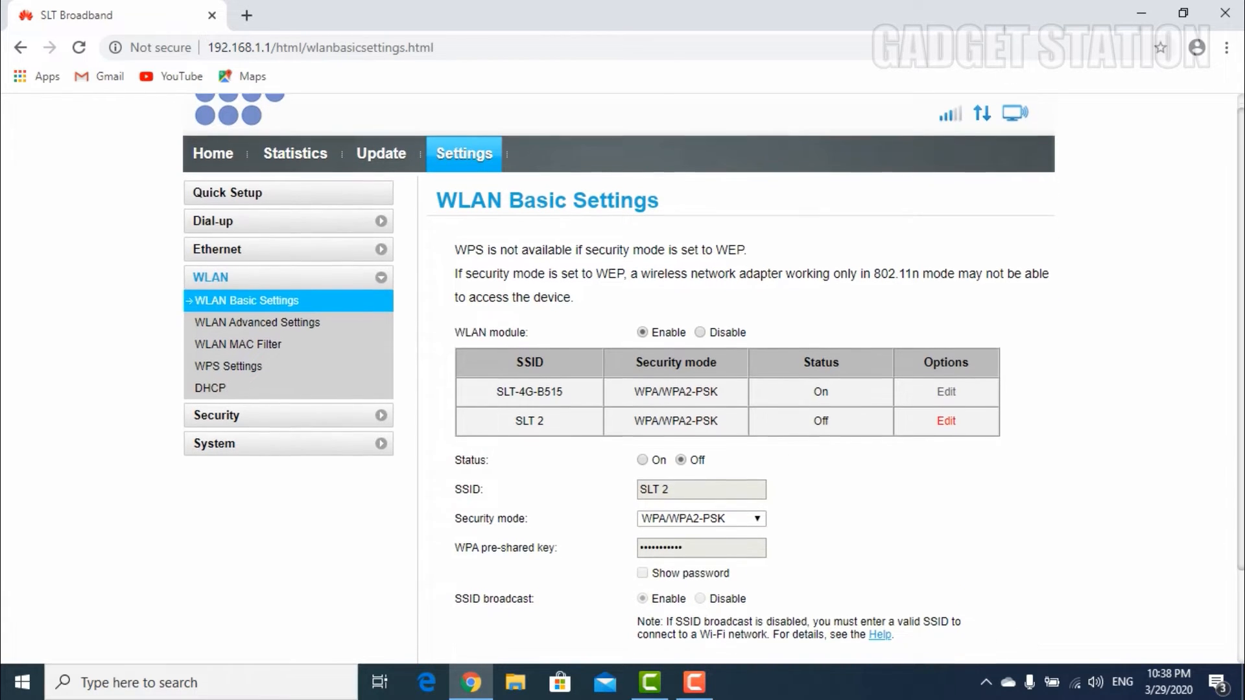
- Set SLT 2 status to On, confirm its SSID and pre-shared key, and apply
{"action": "scroll", "scroll_direction": "down", "scroll_amount": 3}
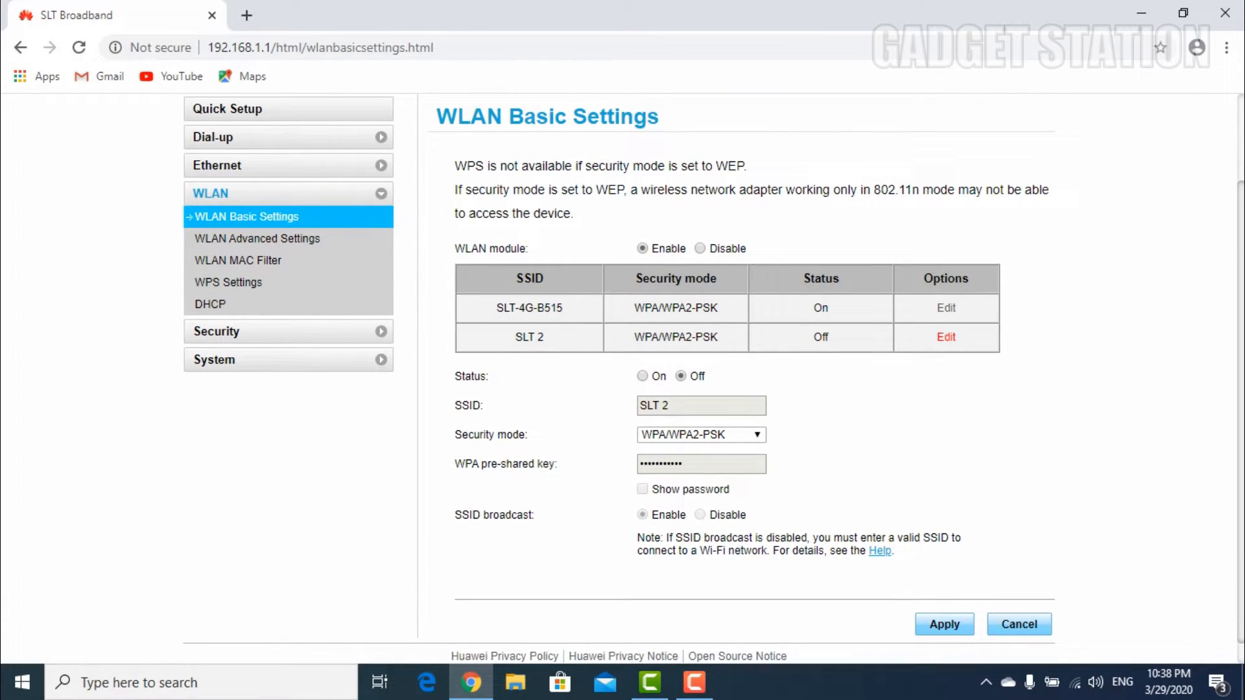
{"action": "left_click", "coordinate": [643, 376]}
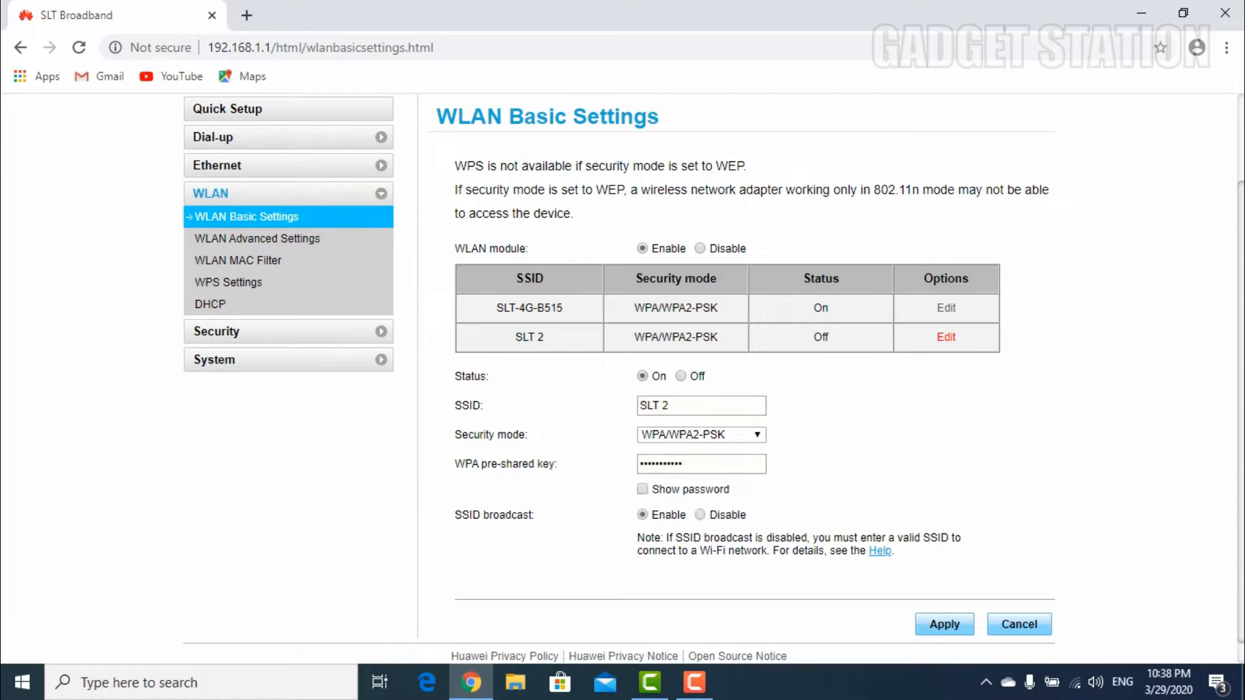
{"action": "left_click", "coordinate": [700, 406]}
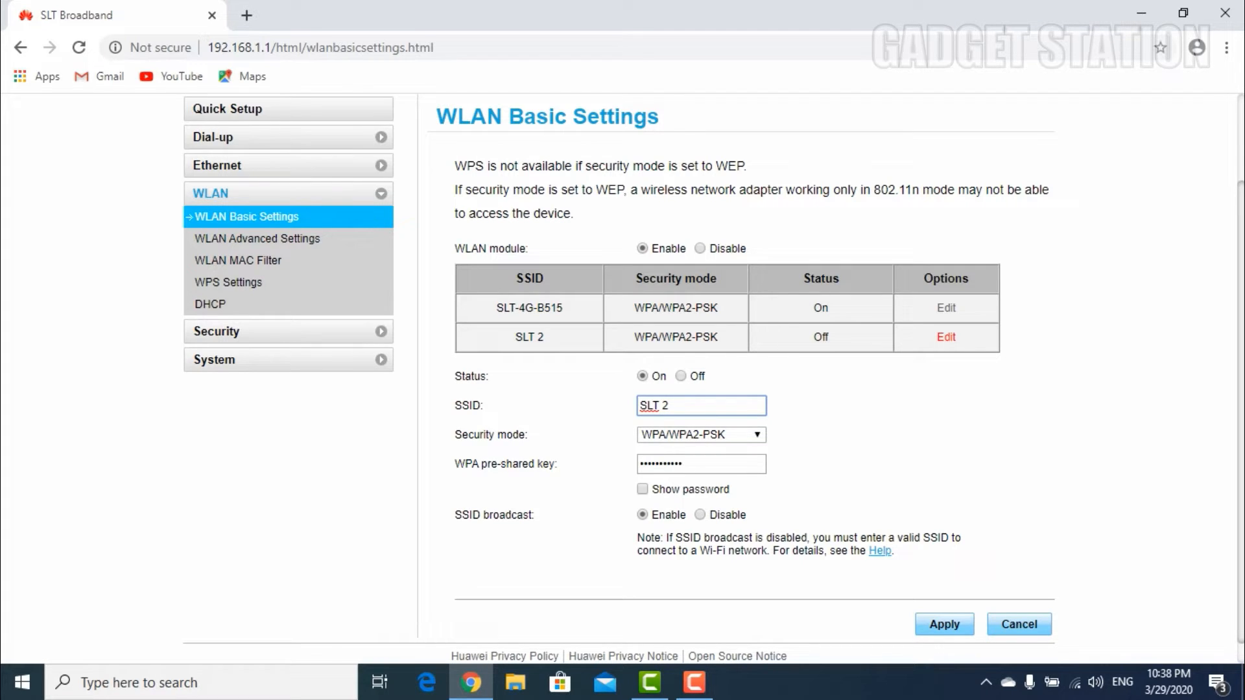
{"action": "left_click", "coordinate": [700, 464]}
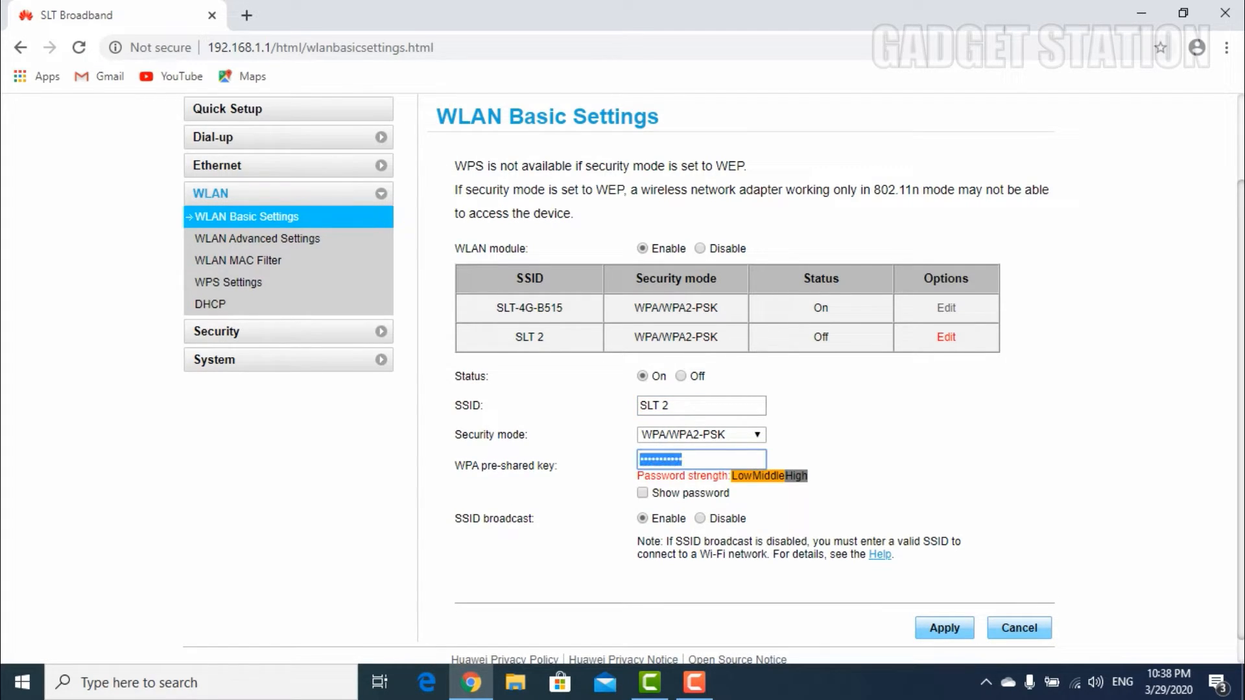
{"action": "left_click", "coordinate": [700, 459]}
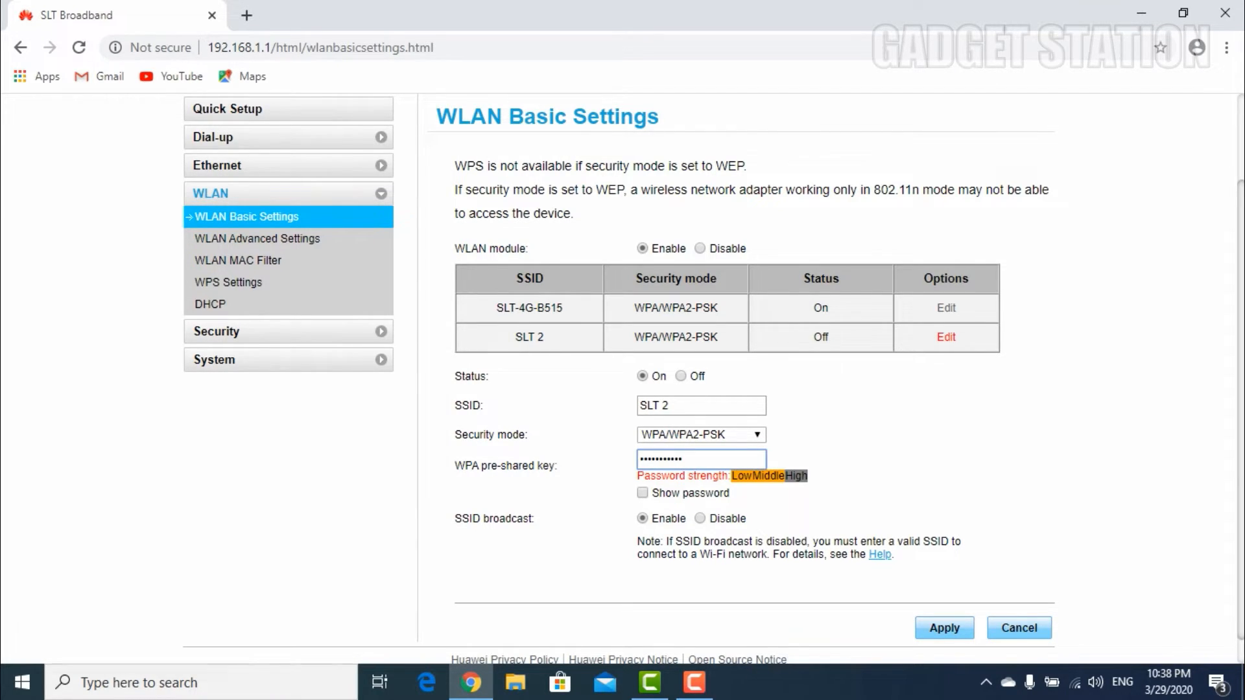
{"action": "scroll", "scroll_direction": "down", "scroll_amount": 3}
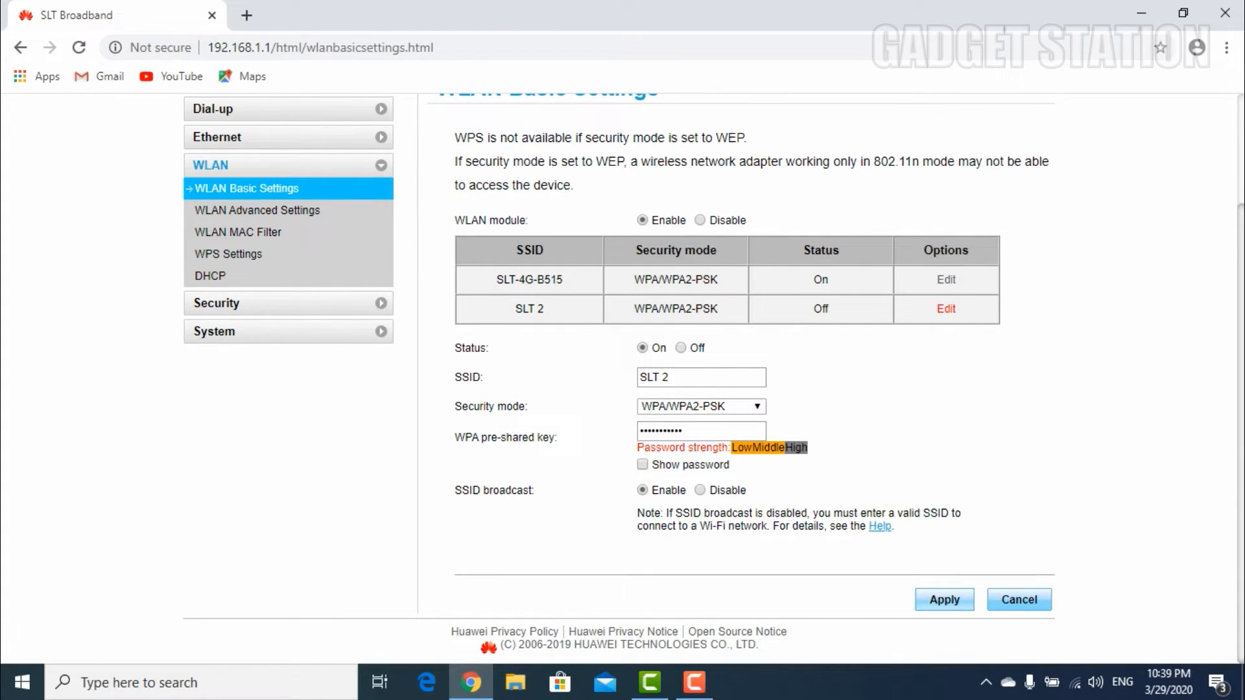
{"action": "left_click", "coordinate": [943, 599]}
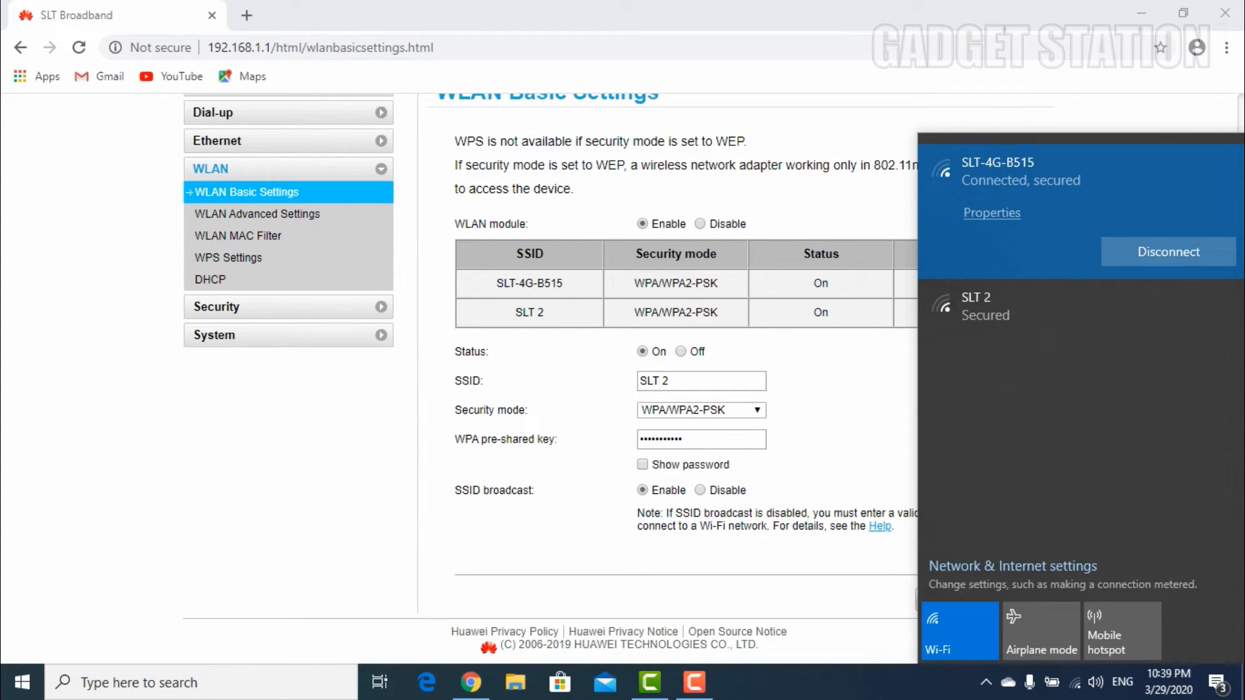
- View SLT 2 in the Windows Wi-Fi list, then return to connected SLT-4G-B515
{"action": "left_click", "coordinate": [992, 310]}
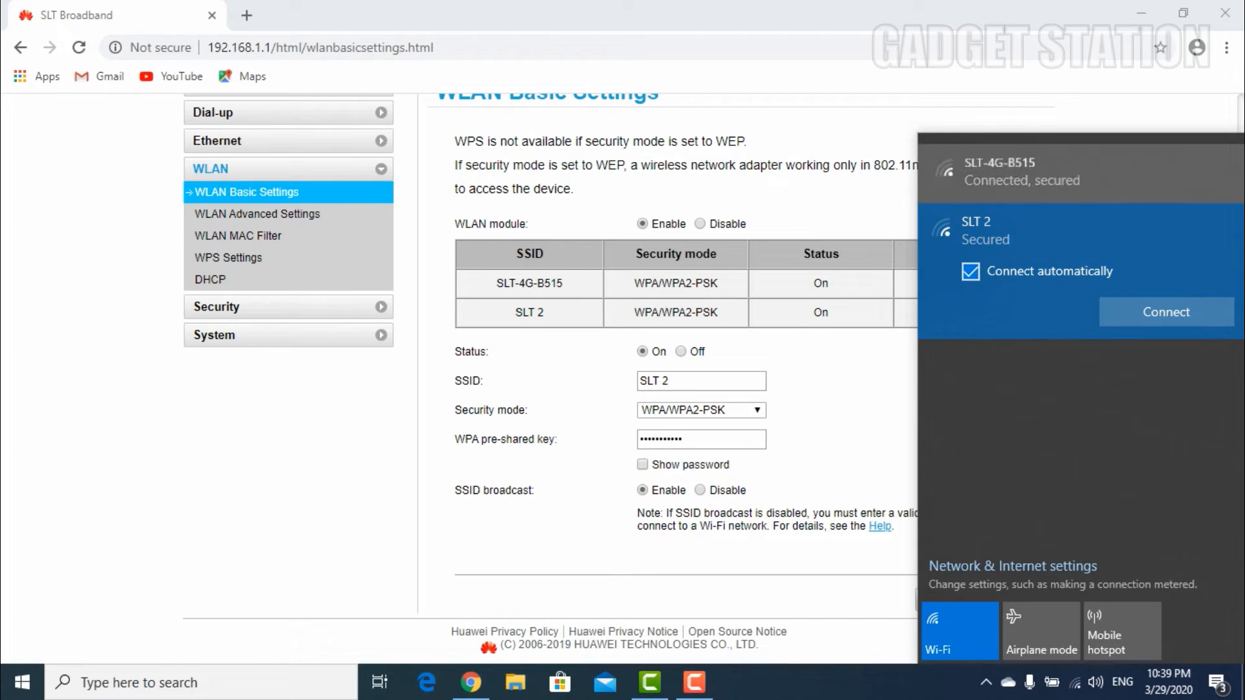
{"action": "left_click", "coordinate": [1024, 171]}
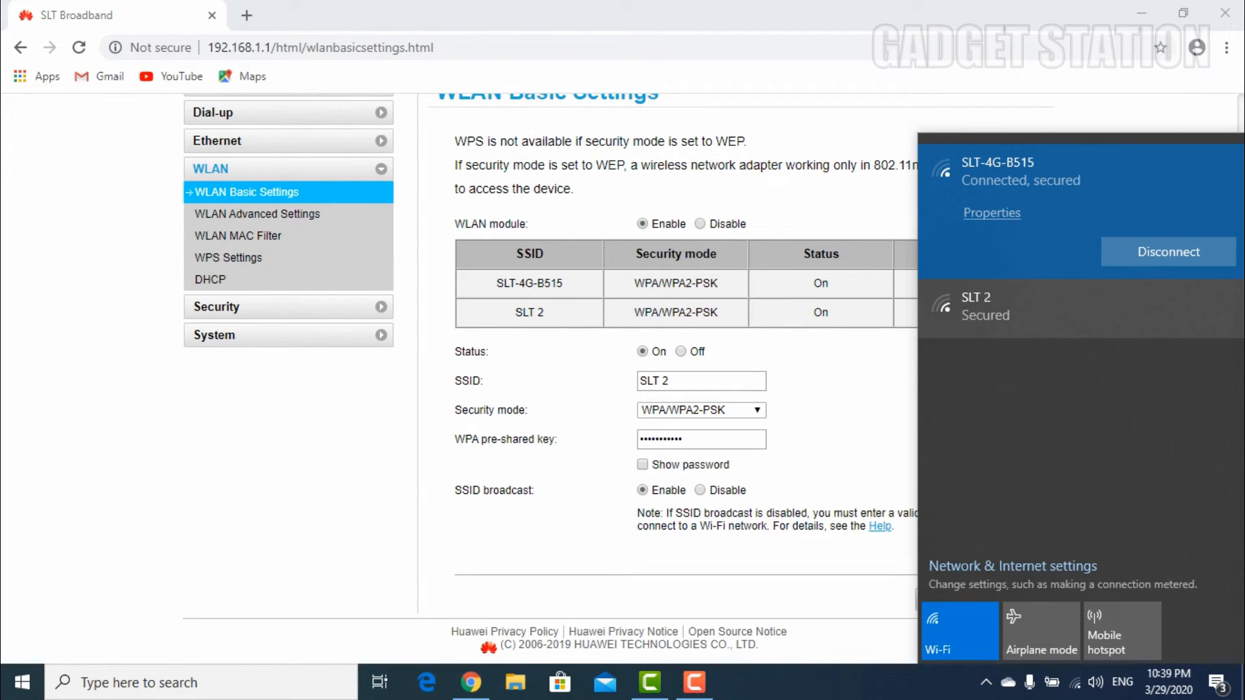